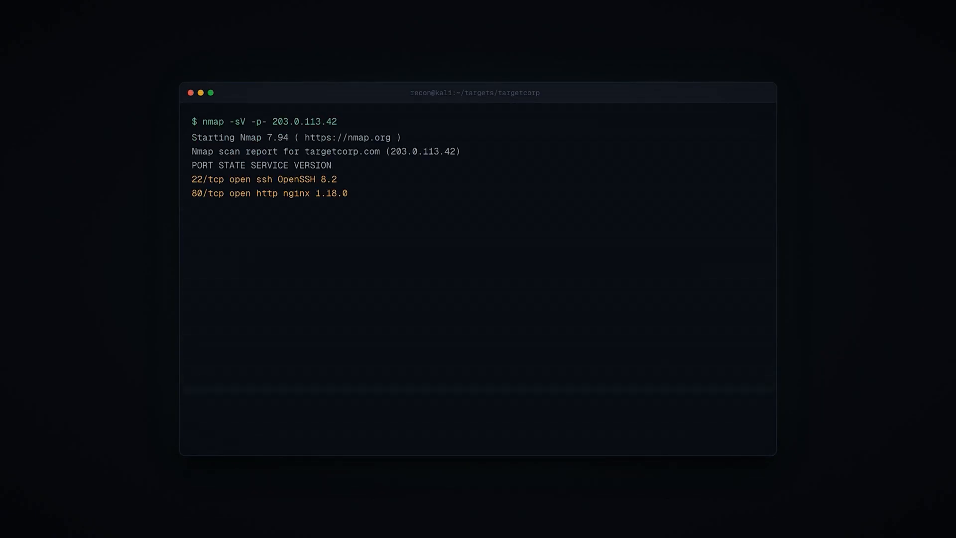
Query targetcorp.com DNS records with dig +short ANY, then start theHarvester against its LinkedIn footprint.
{"action": "type", "text": "dig +short targetcorp.com ANY"}
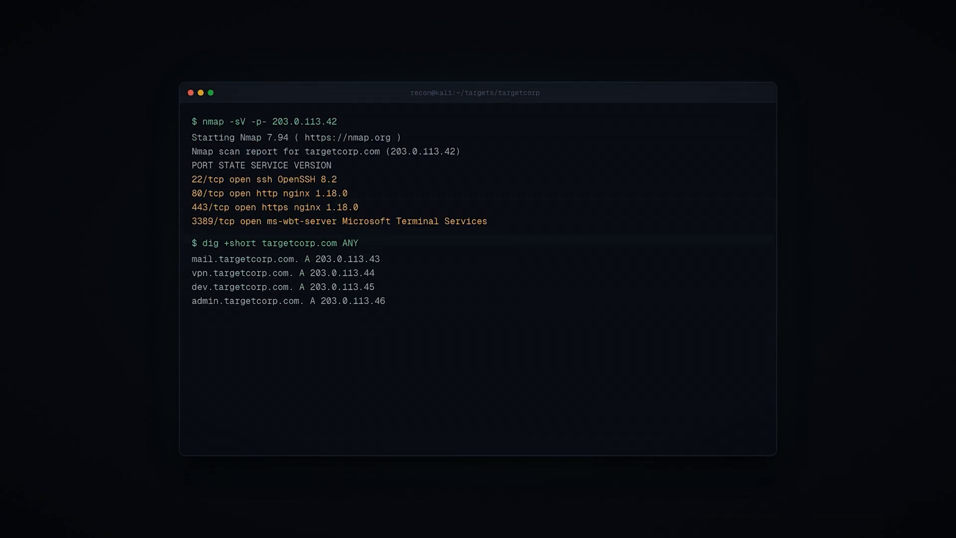
{"action": "type", "text": "theHarvester -d targetcorp.com -b linkedin"}
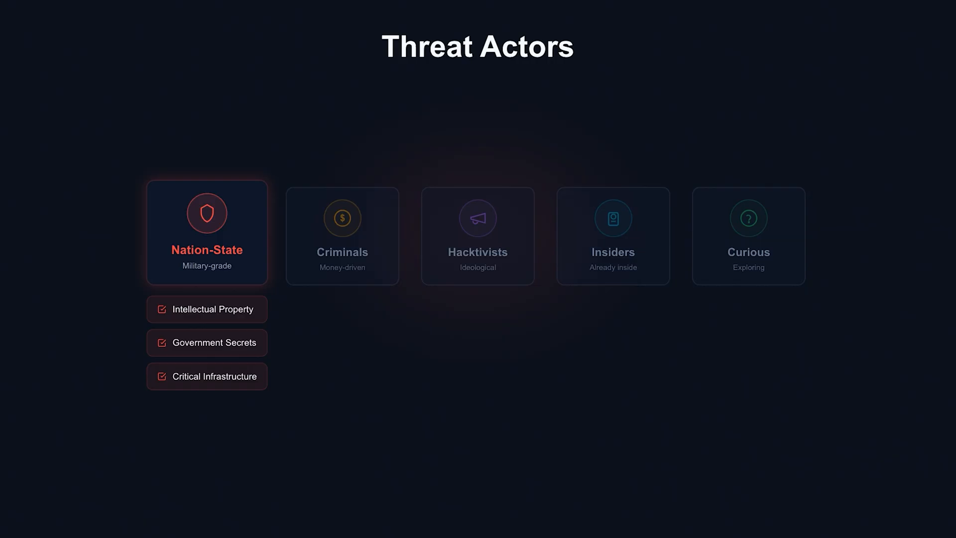
Expand the Criminals and remaining threat actor cards until all five show their motives.
{"action": "left_click", "coordinate": [343, 235]}
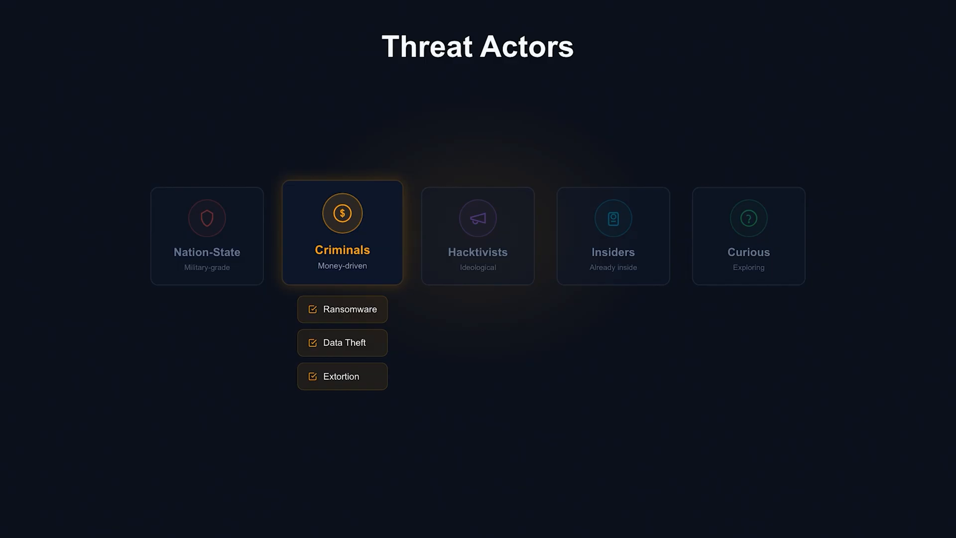
{"action": "left_click", "coordinate": [478, 236]}
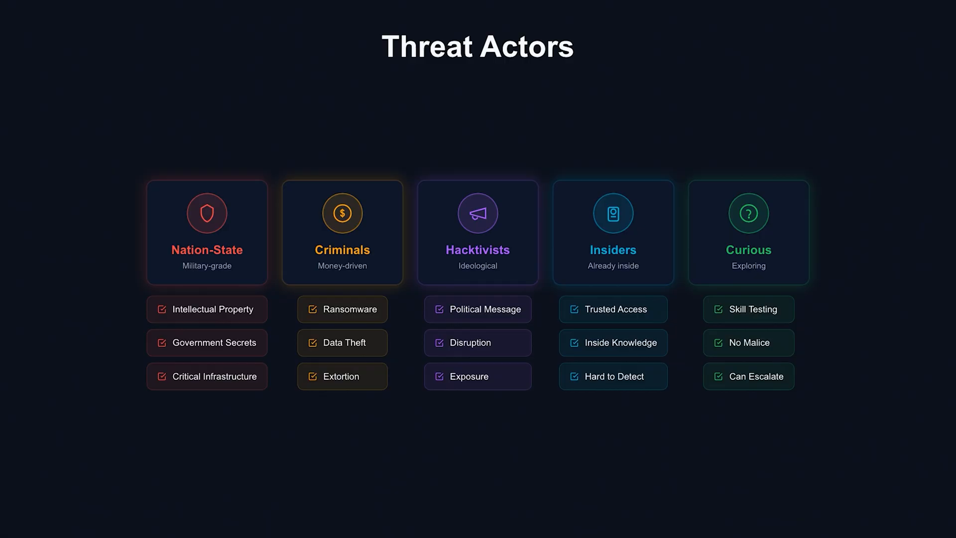
{"action": "left_click", "coordinate": [343, 233]}
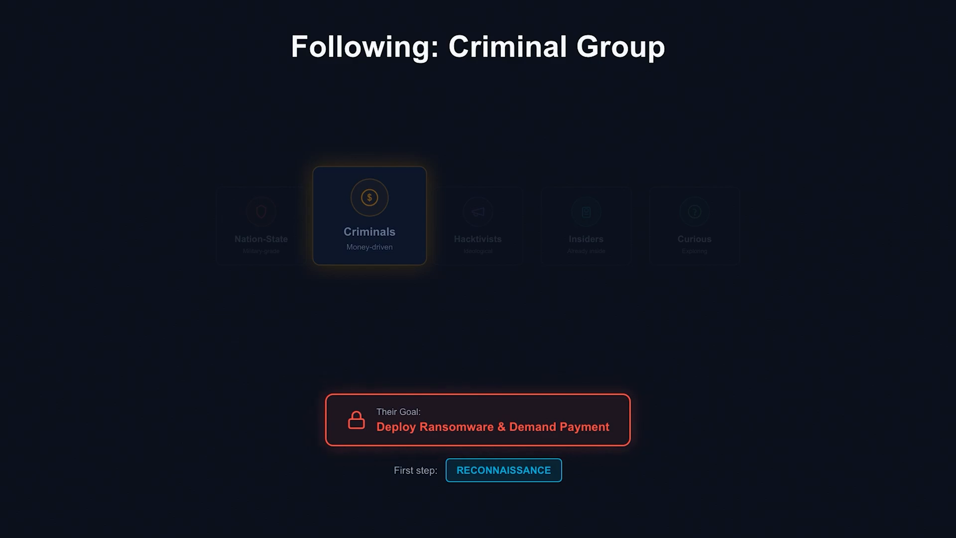
Advance from the Criminal Group focus slide into the reconnaissance stage.
{"action": "left_click", "coordinate": [503, 470]}
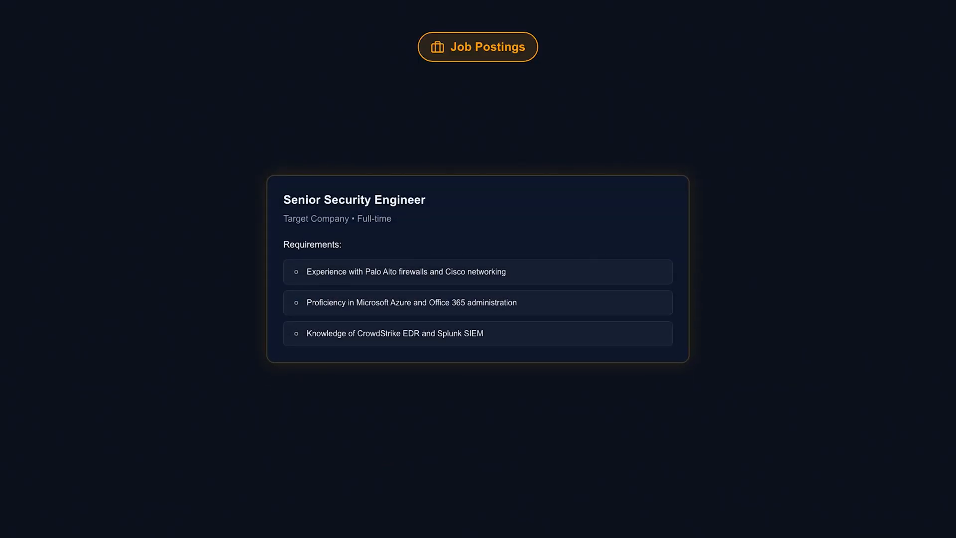
{"action": "left_click", "coordinate": [478, 47]}
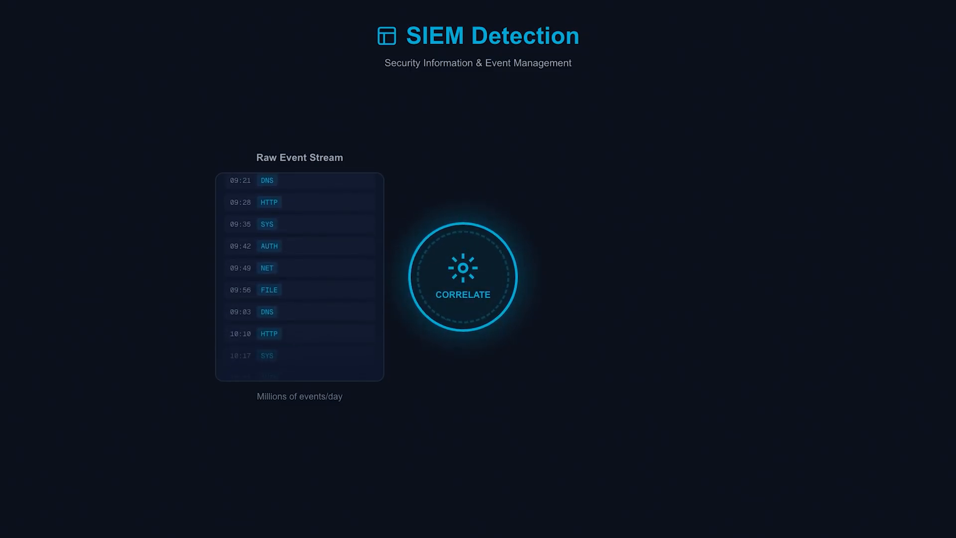
{"action": "left_click", "coordinate": [462, 277]}
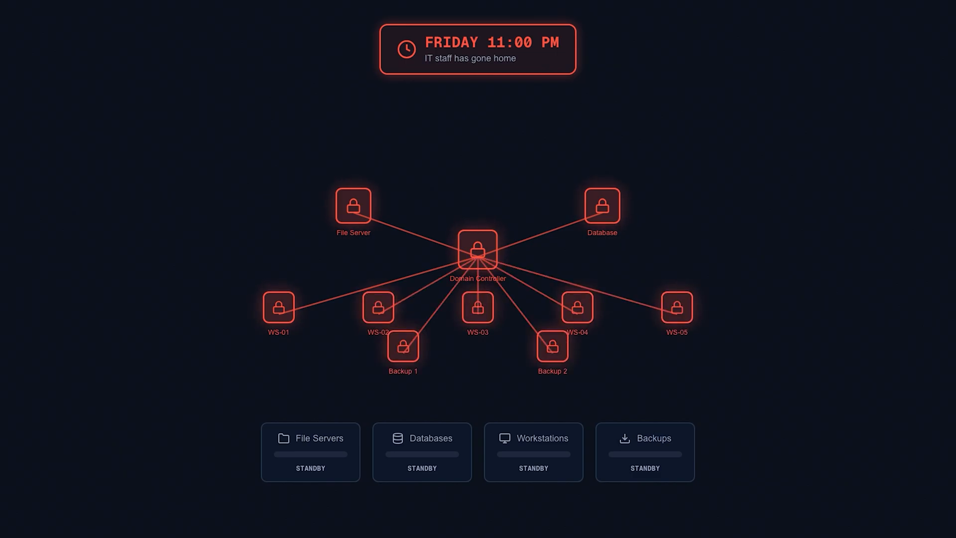
{"action": "left_click", "coordinate": [311, 452]}
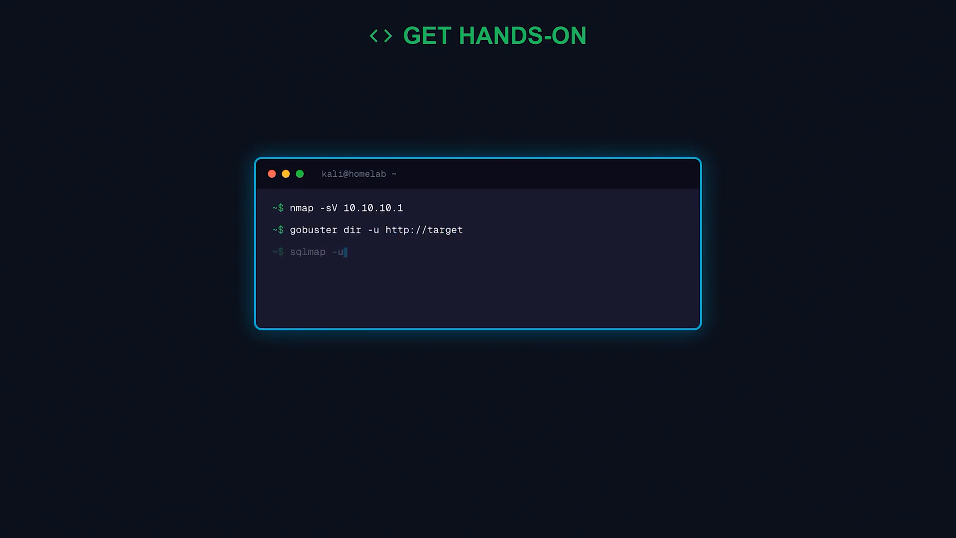
{"action": "type", "text": "\"http://target?id=1\""}
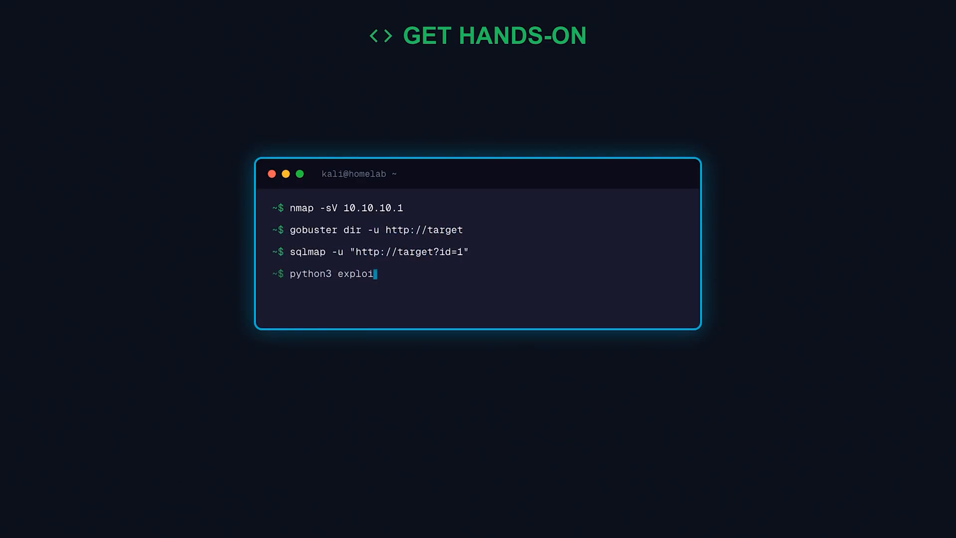